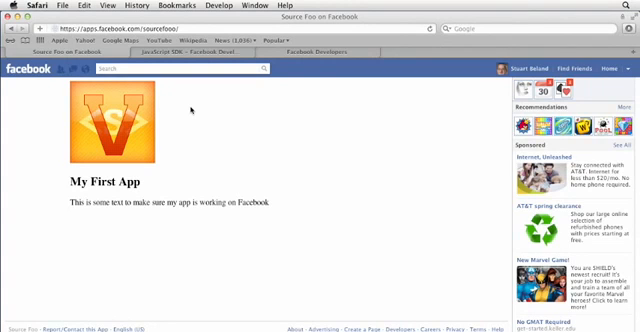
- Switch to the 'JavaScript SDK – Facebook Developers' tab and scroll the reference page
click(175, 50)
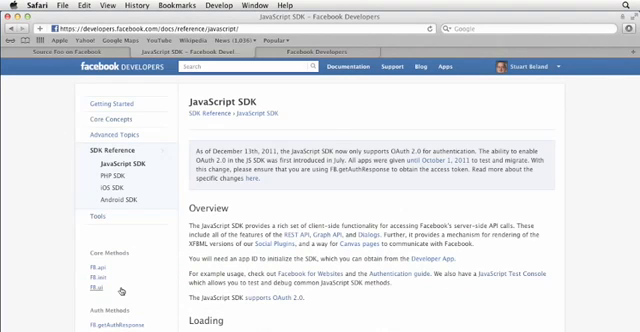
scroll(down, 3)
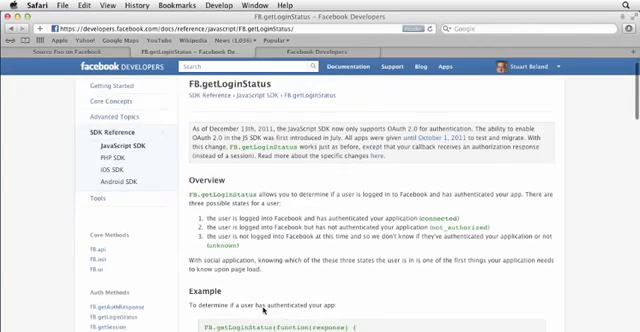
- Scroll the FB.getLoginStatus documentation down to the login-state examples
scroll(down, 3)
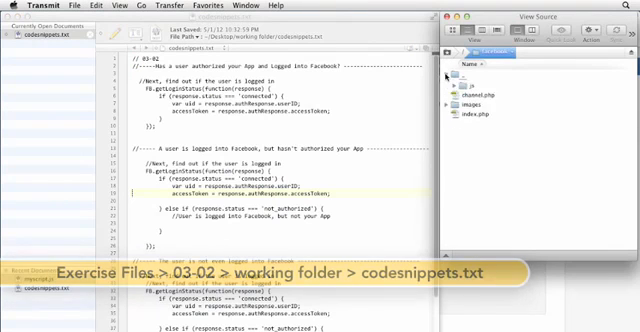
- Open codesnippets.txt from the 03-02 working folder
click(456, 77)
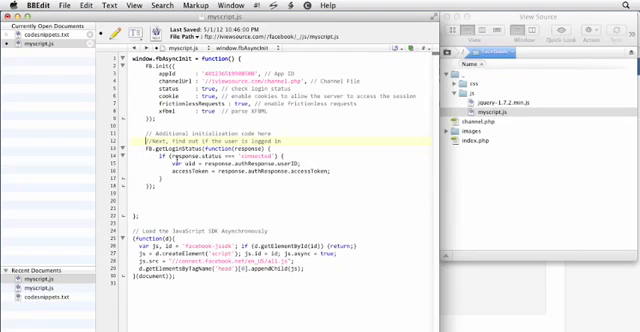
- Select code in myscript.js to place the FB.getLoginStatus snippet in fbAsyncInit
double_click(226, 157)
text(//User is logged into Facebook, but not your App)
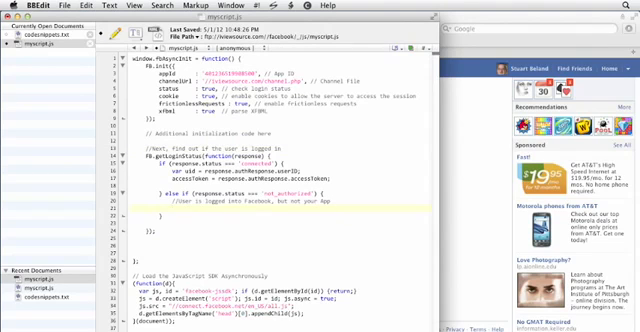
- Type an alert('User ...') call inside the not_authorized branch
text(alert();)
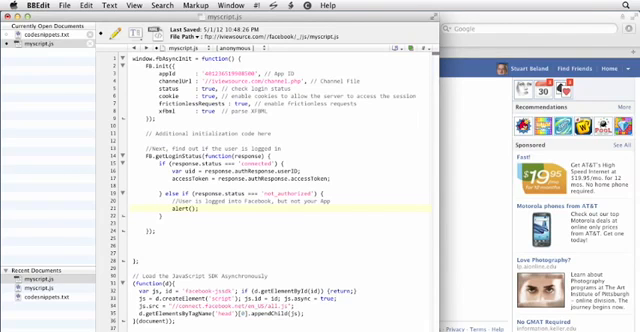
text(User)
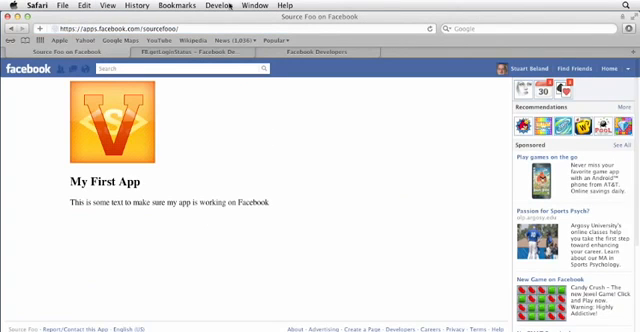
- Show Safari's error console from the Develop menu
click(211, 8)
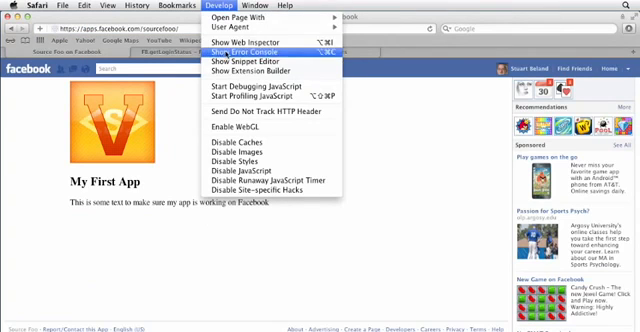
click(240, 47)
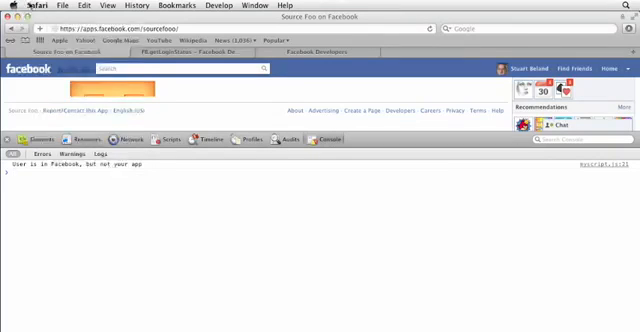
- Leave Safari via its application menu and return to myscript.js in BBEdit
click(22, 5)
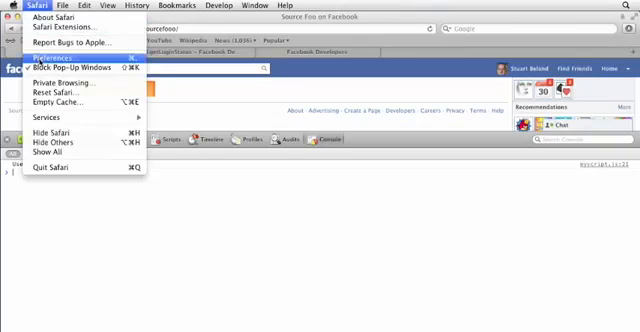
click(55, 59)
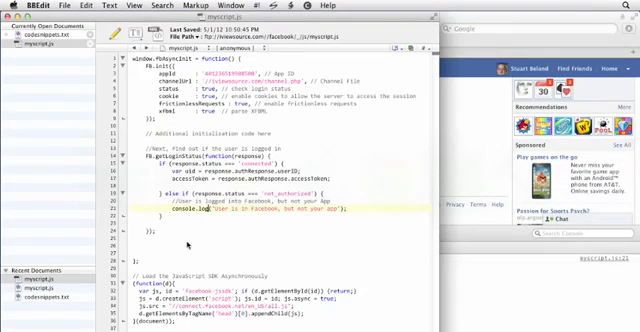
- Switch to codesnippets.txt and scroll to the not-logged-in snippet
click(50, 30)
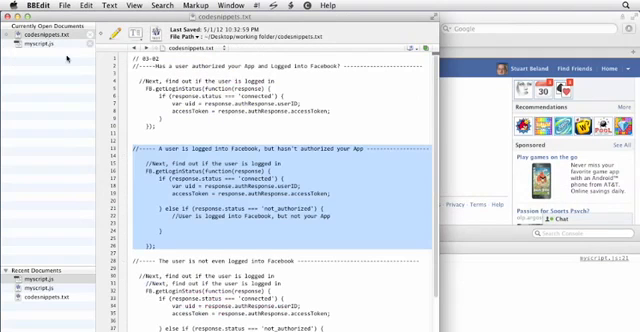
scroll(down, 3)
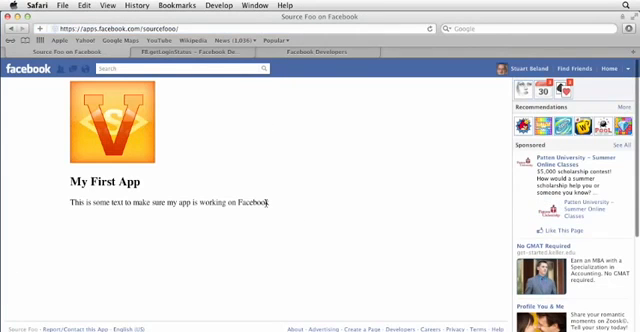
mouse_move(266, 163)
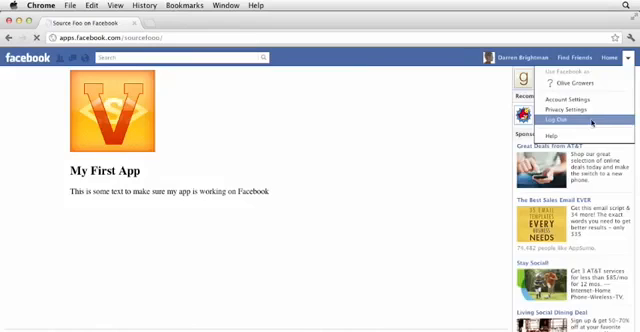
- Log out of Facebook in Chrome to test the login redirect
click(555, 120)
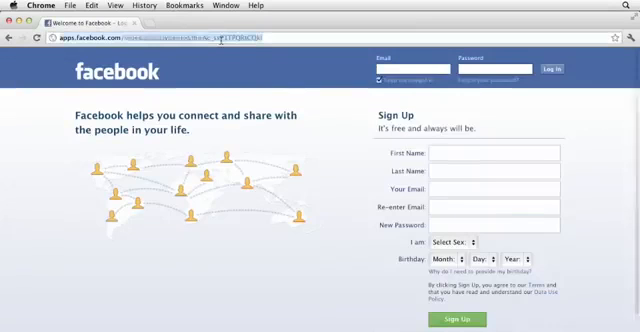